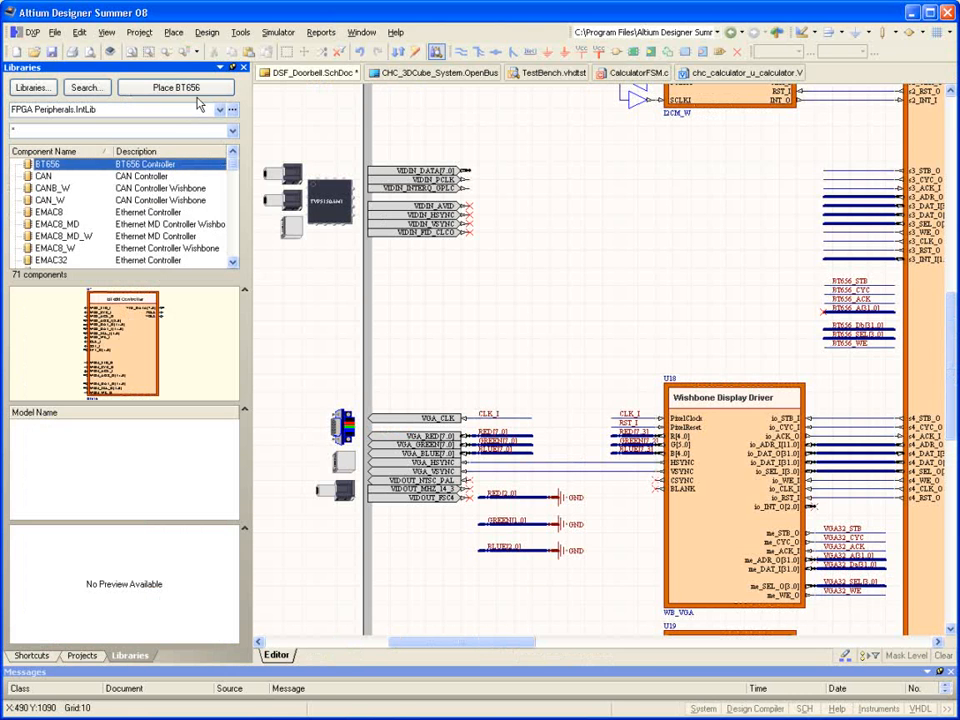
# Place a BT656 Controller from the Libraries panel, then bring up the WB_MEM_CTRL memory controller's datasheet.
pyautogui.click(176, 88)
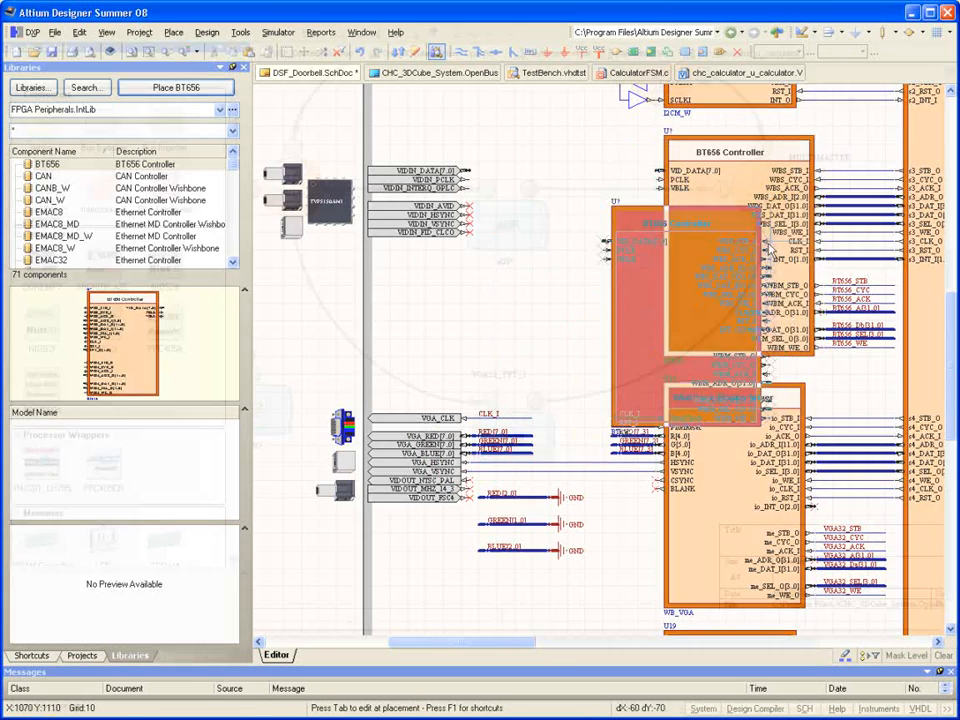
pyautogui.click(436, 72)
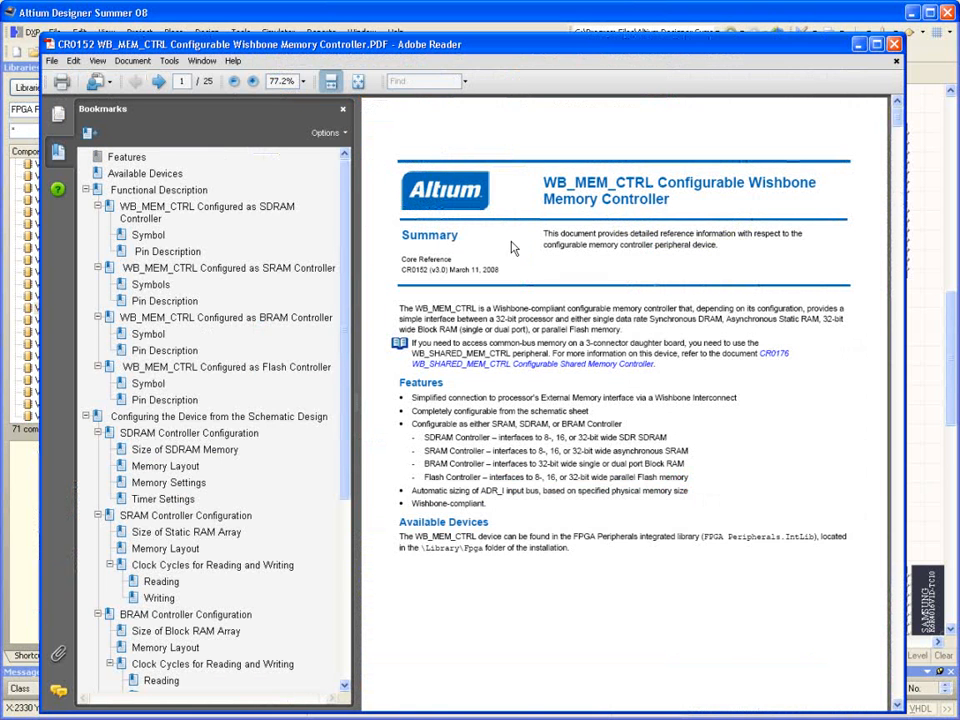
pyautogui.click(160, 188)
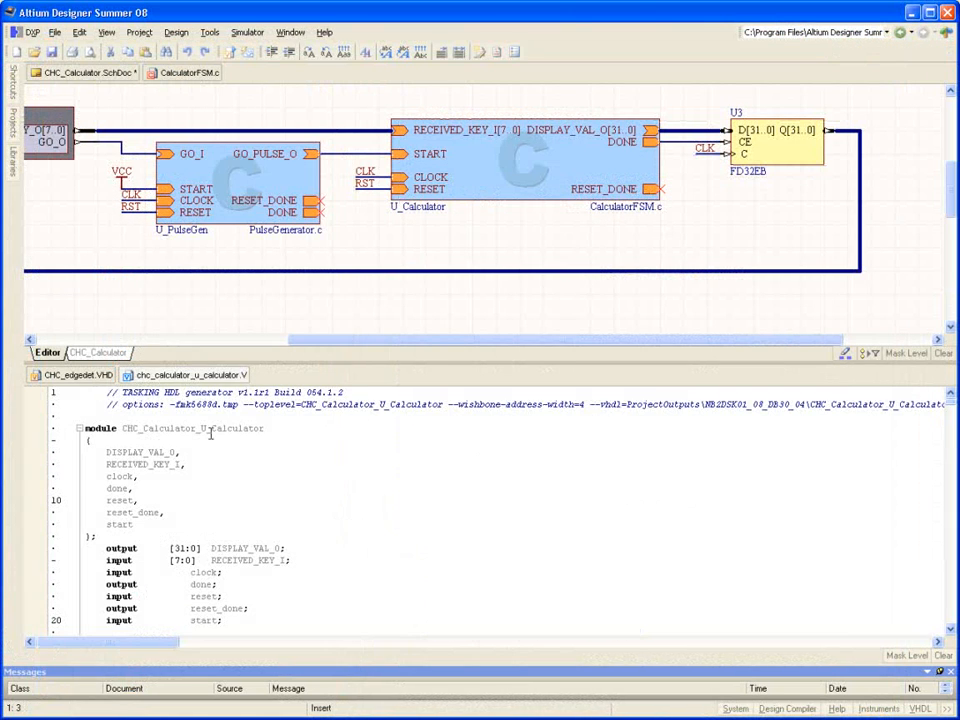
# Filter FPGA Generic.IntLib to CB4 and preview the CB4CLES loadable counter symbol.
pyautogui.scroll(-3)
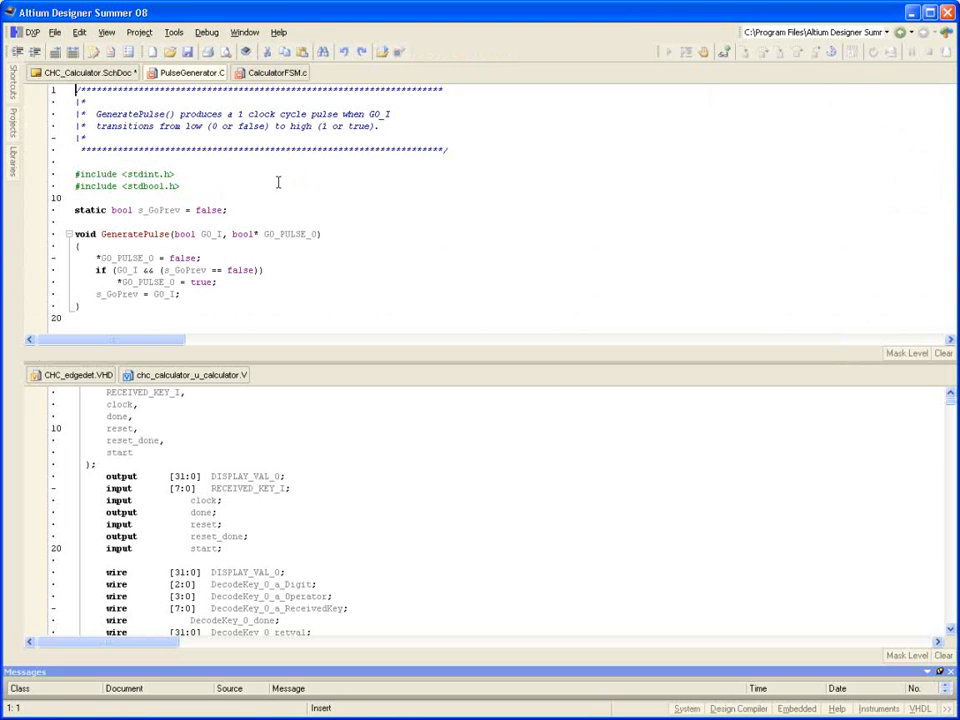
pyautogui.scroll(-3)
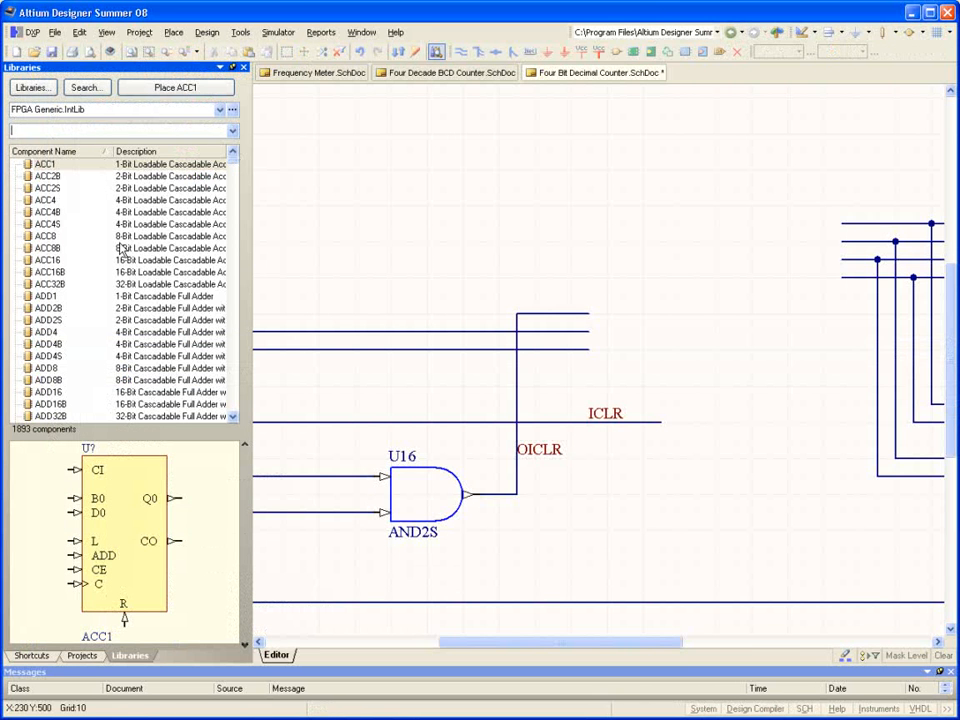
pyautogui.write('CB4')
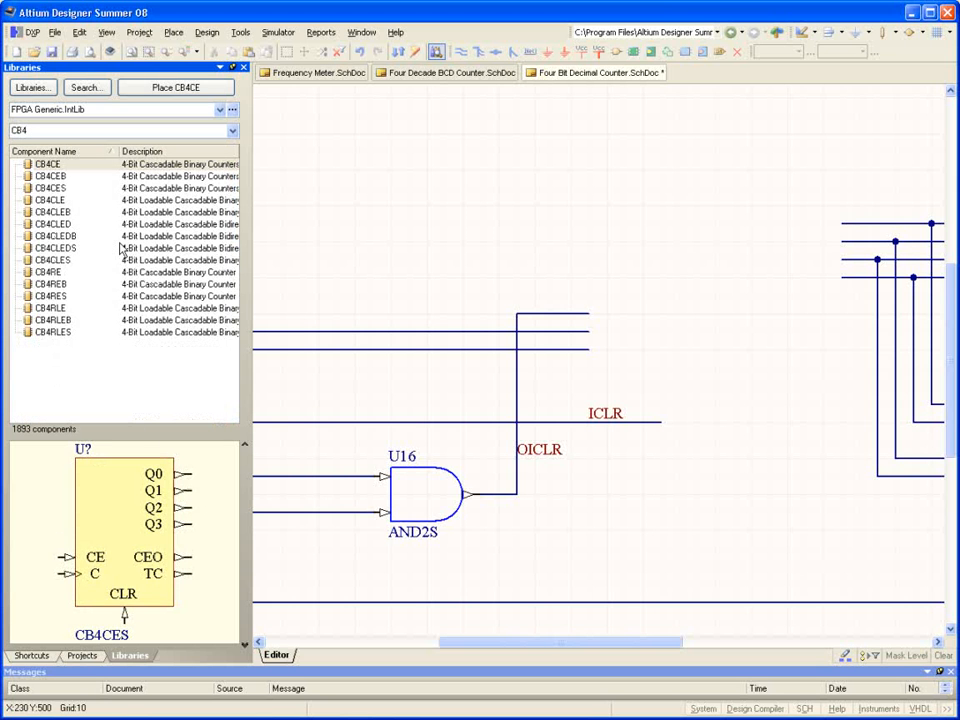
pyautogui.click(52, 260)
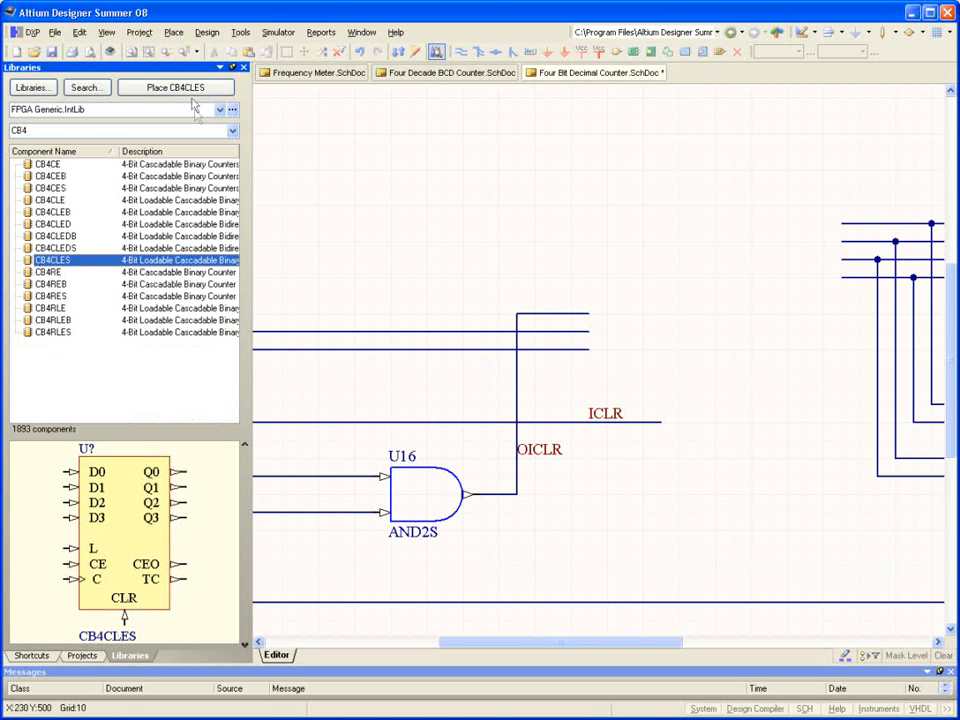
pyautogui.click(240, 32)
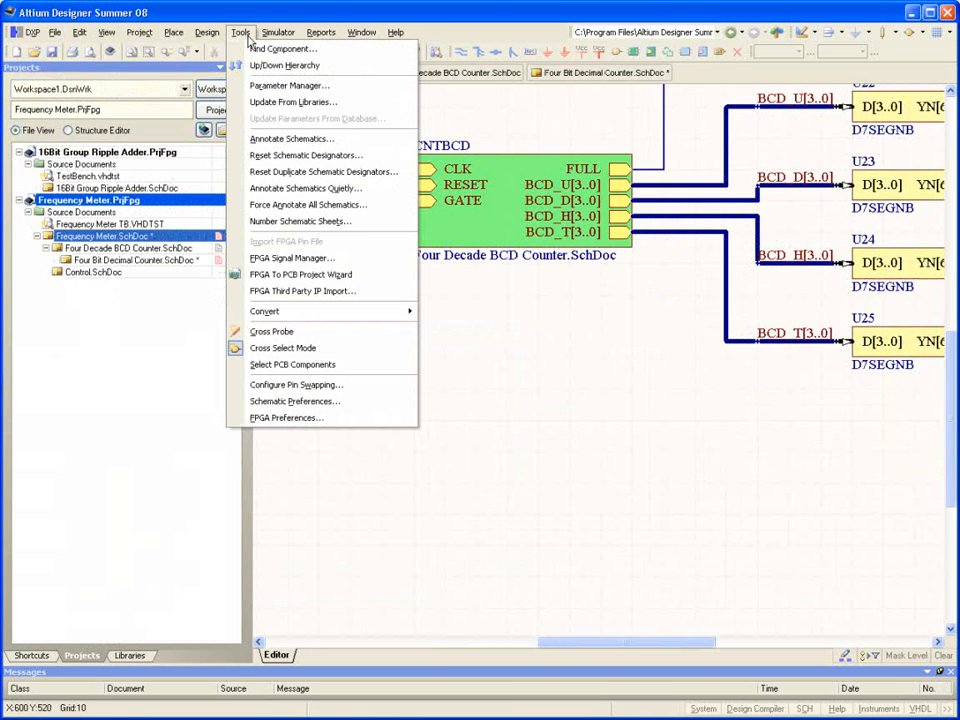
# Run the Third Party IP Import Wizard and add the multiplier_v9_0.edn netlist as the core's file.
pyautogui.click(302, 292)
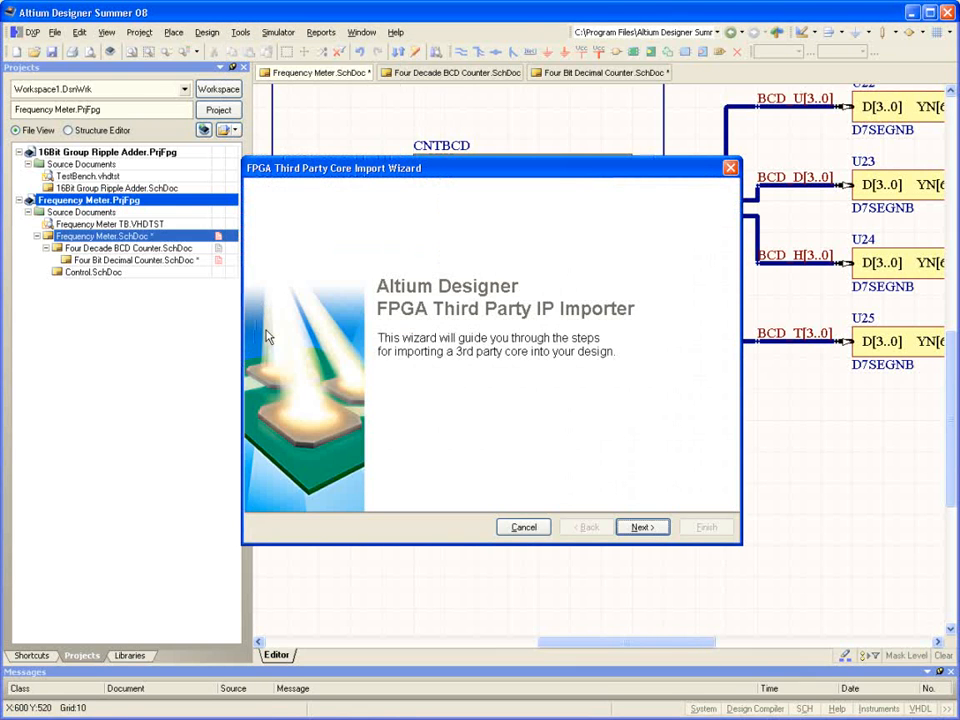
pyautogui.click(640, 528)
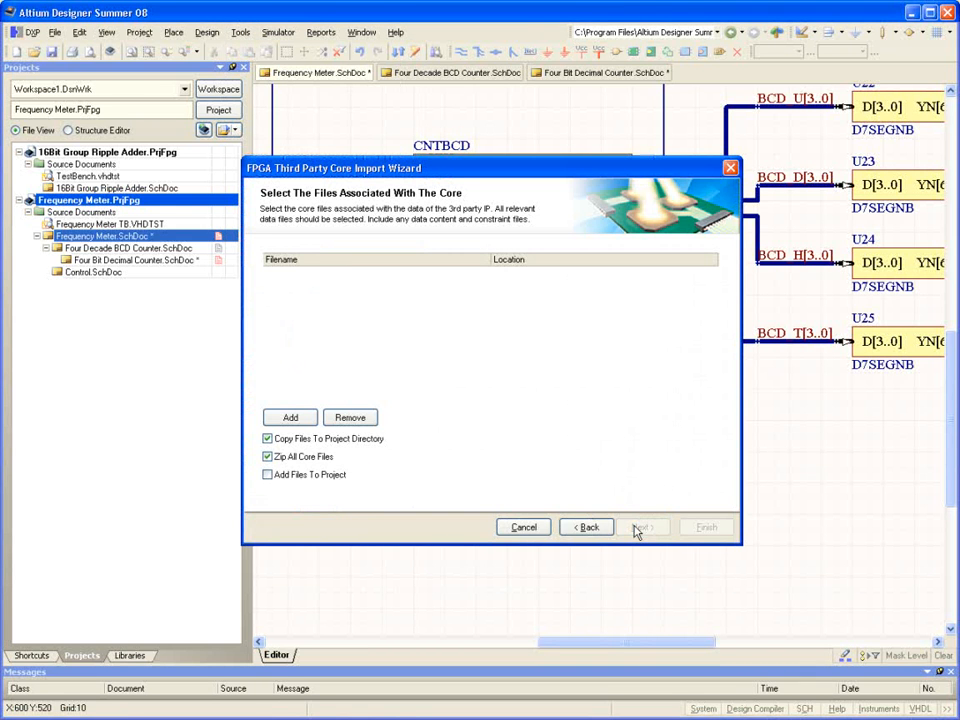
pyautogui.click(290, 418)
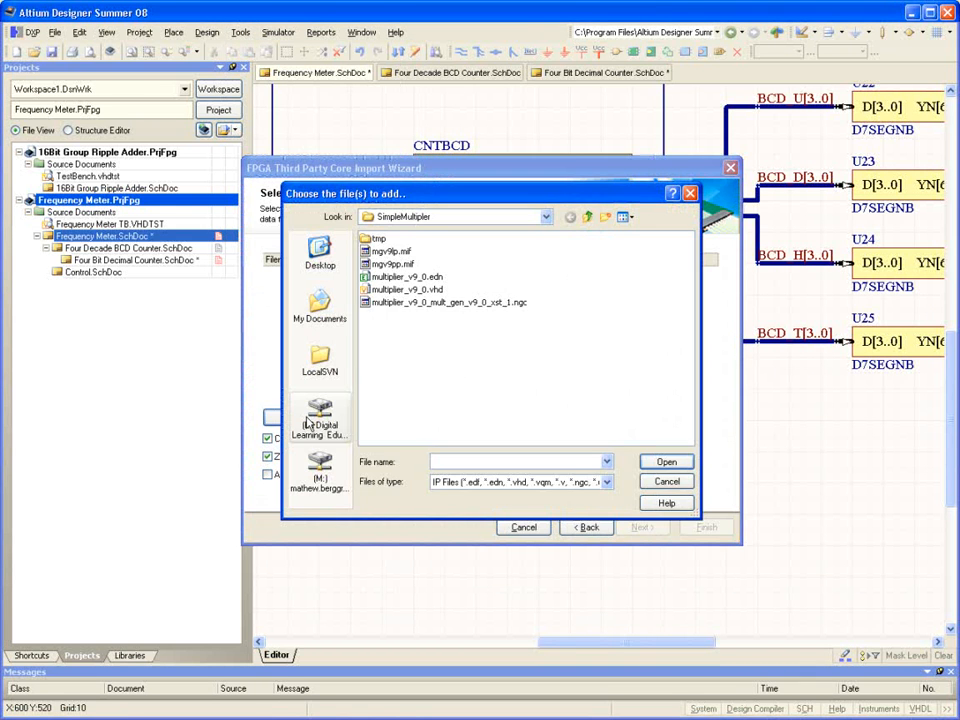
pyautogui.click(404, 276)
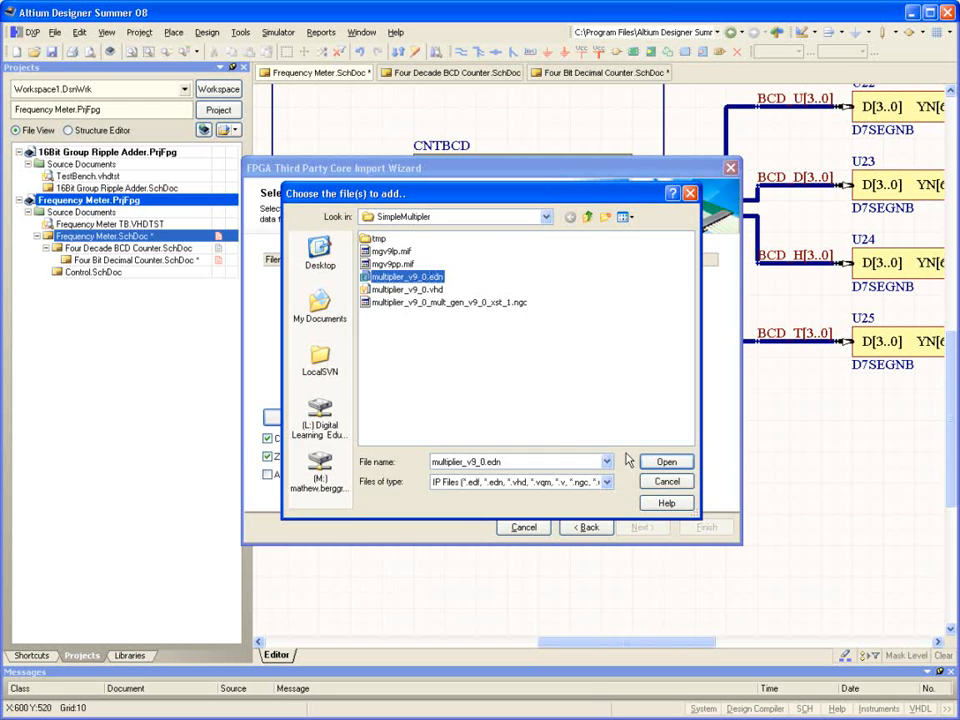
pyautogui.click(666, 460)
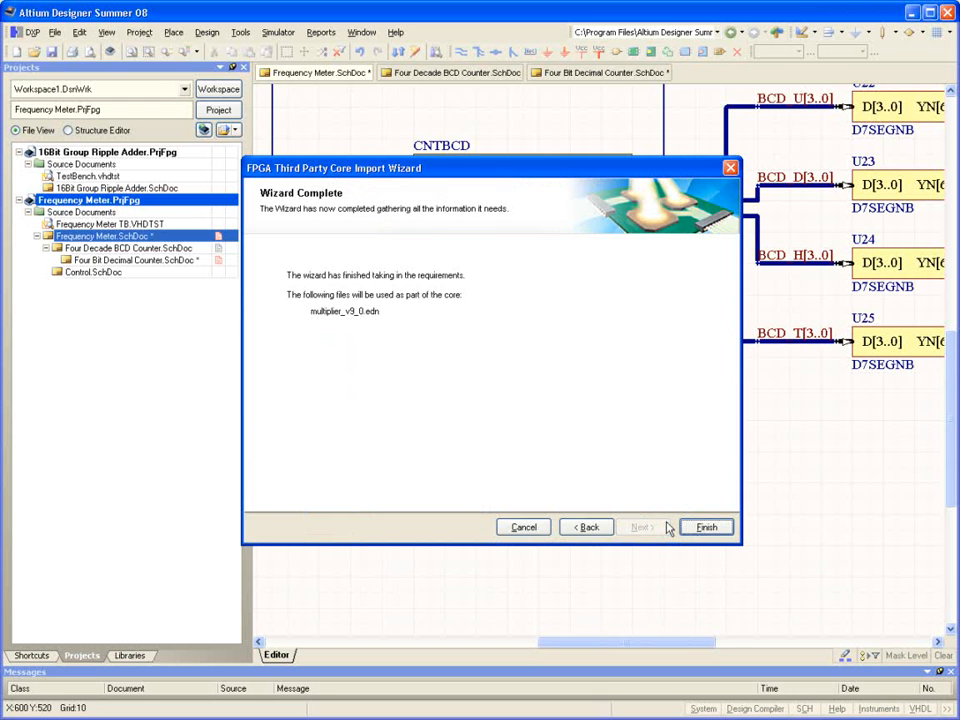
# Finish the import and save the generated symbol library as Multiplier.SchLib.
pyautogui.click(706, 528)
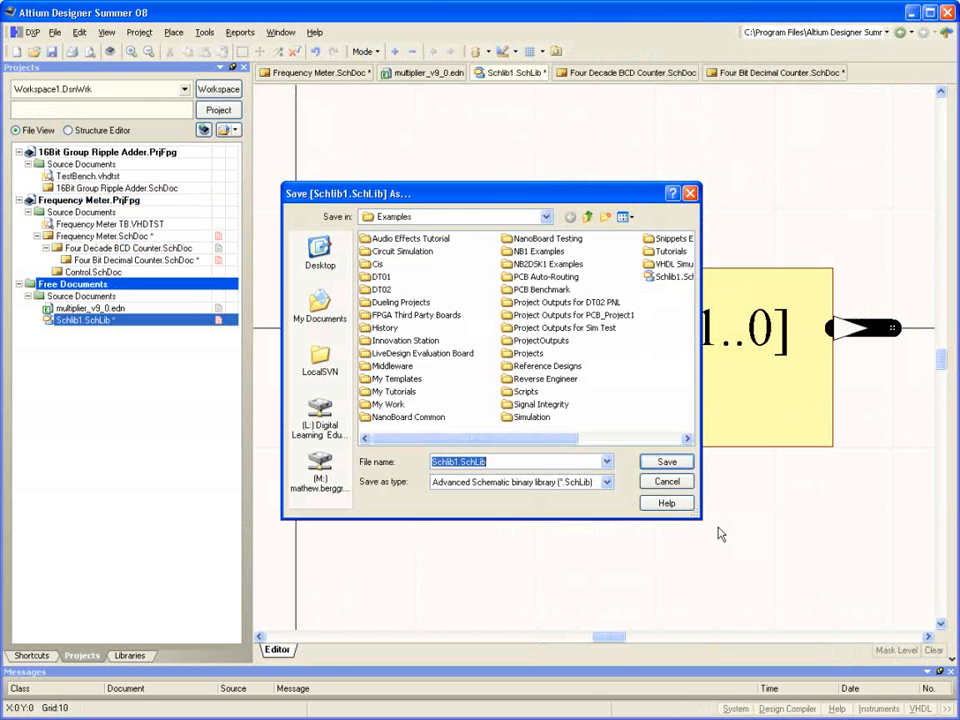
pyautogui.moveTo(630, 552)
pyautogui.write('Multiplier')
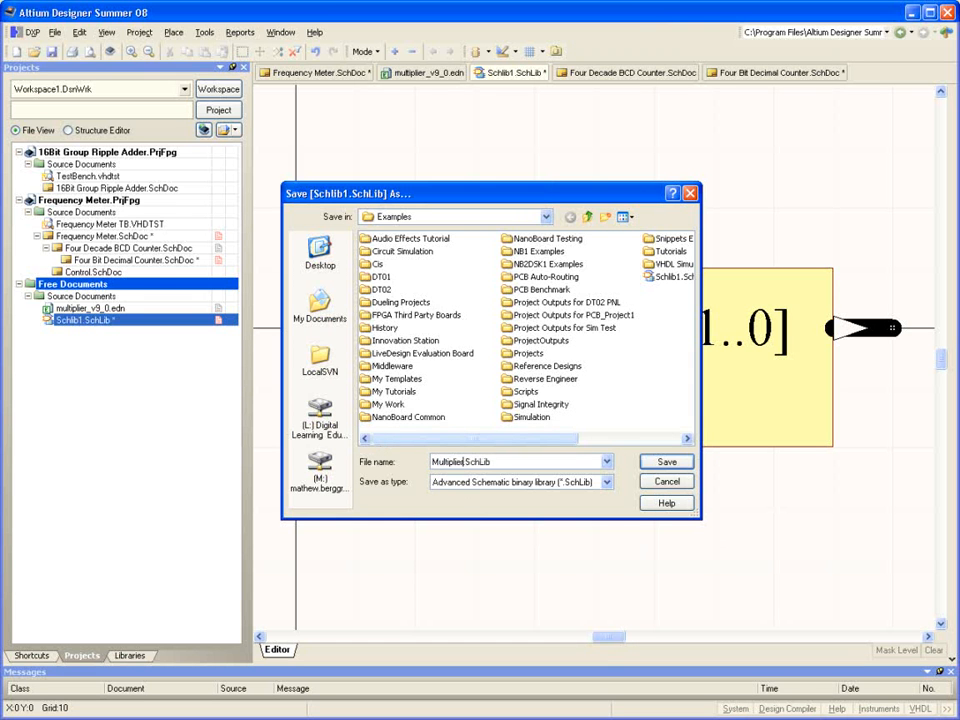
pyautogui.click(666, 460)
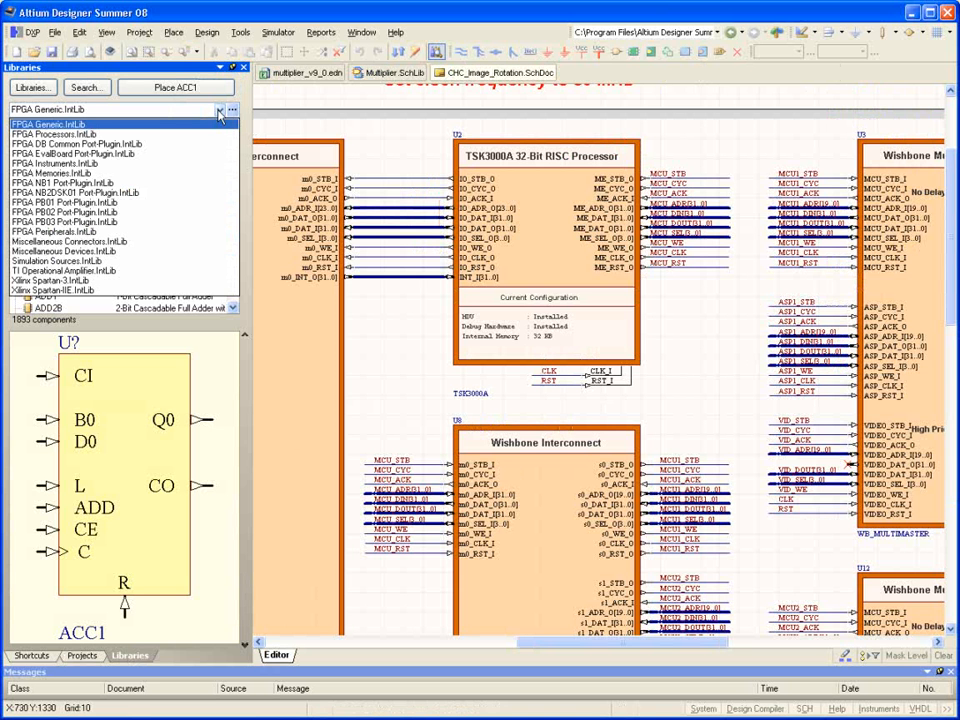
# Browse the FPGA Processors library list, then bring up the NB2DSK01.PcbDoc NanoBoard layout.
pyautogui.click(54, 134)
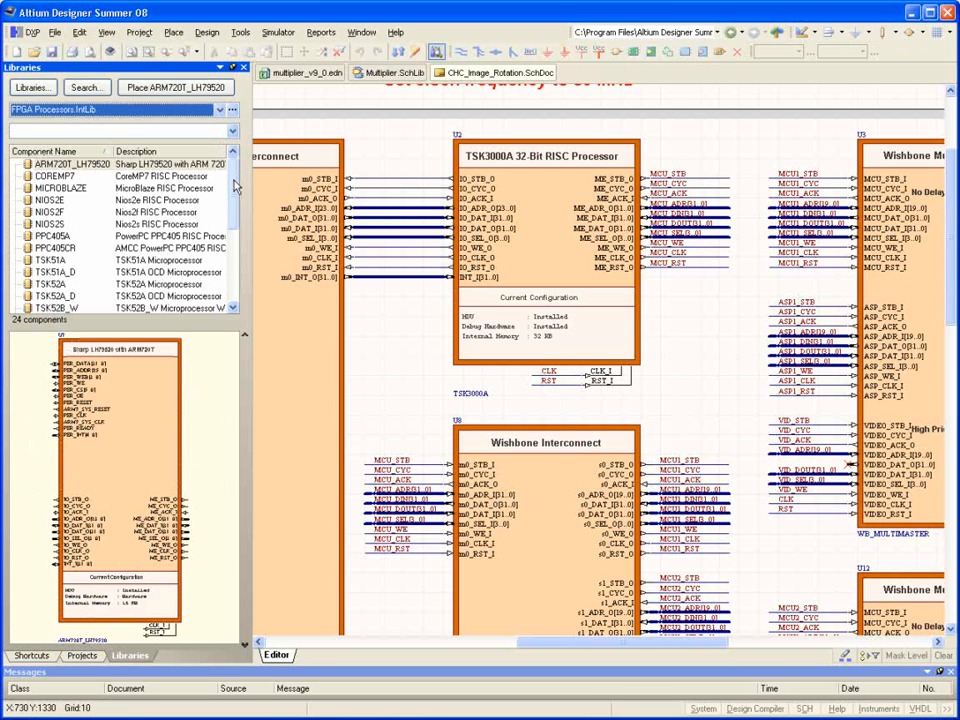
pyautogui.scroll(-3)
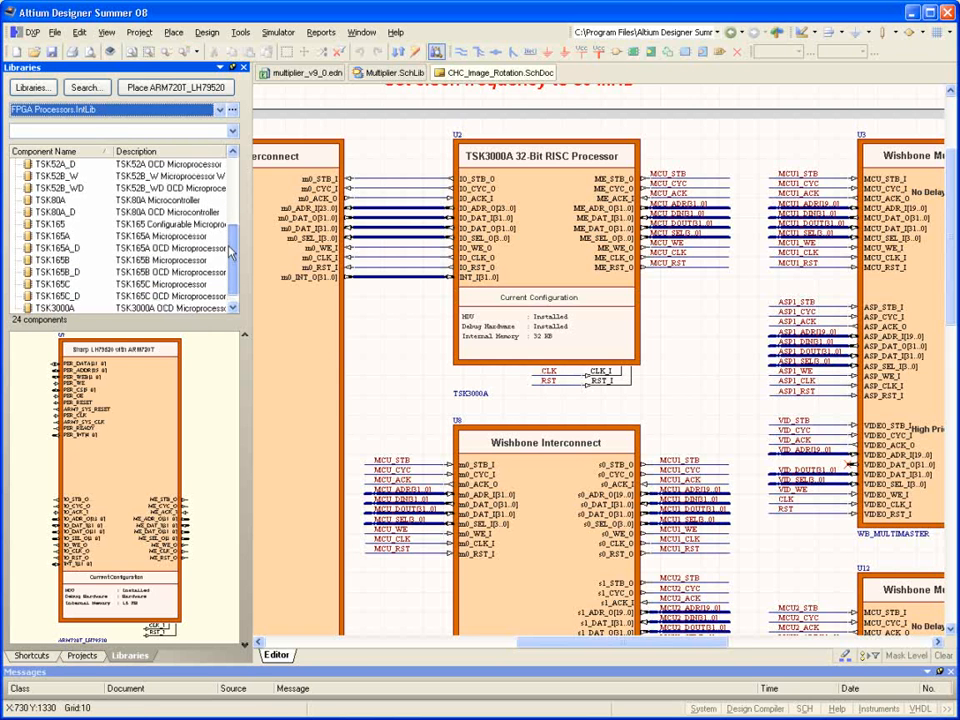
pyautogui.scroll(-3)
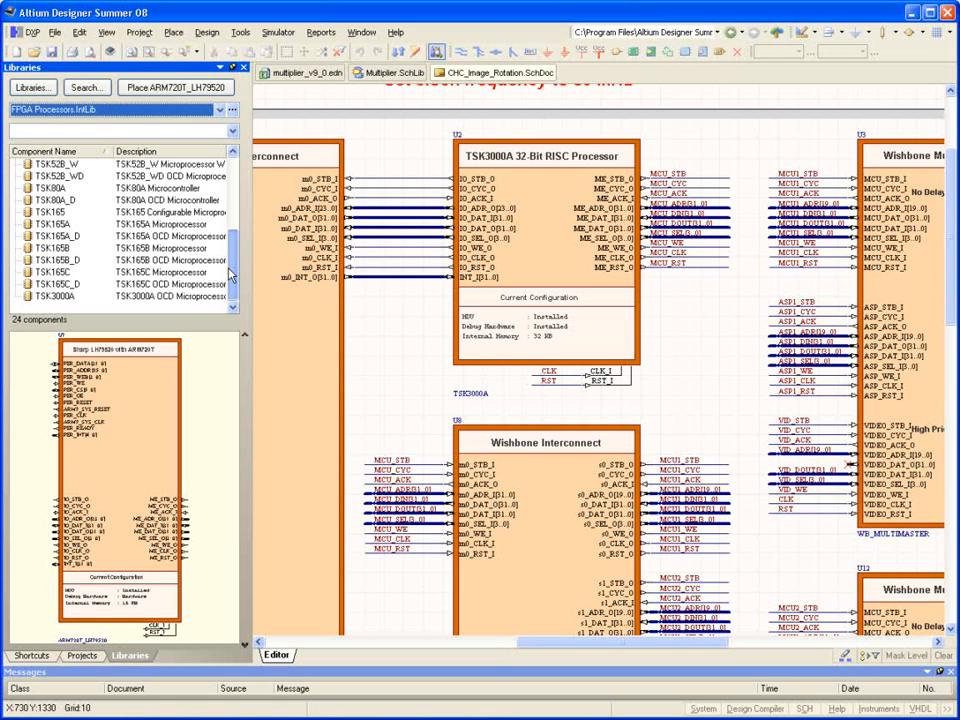
pyautogui.click(32, 50)
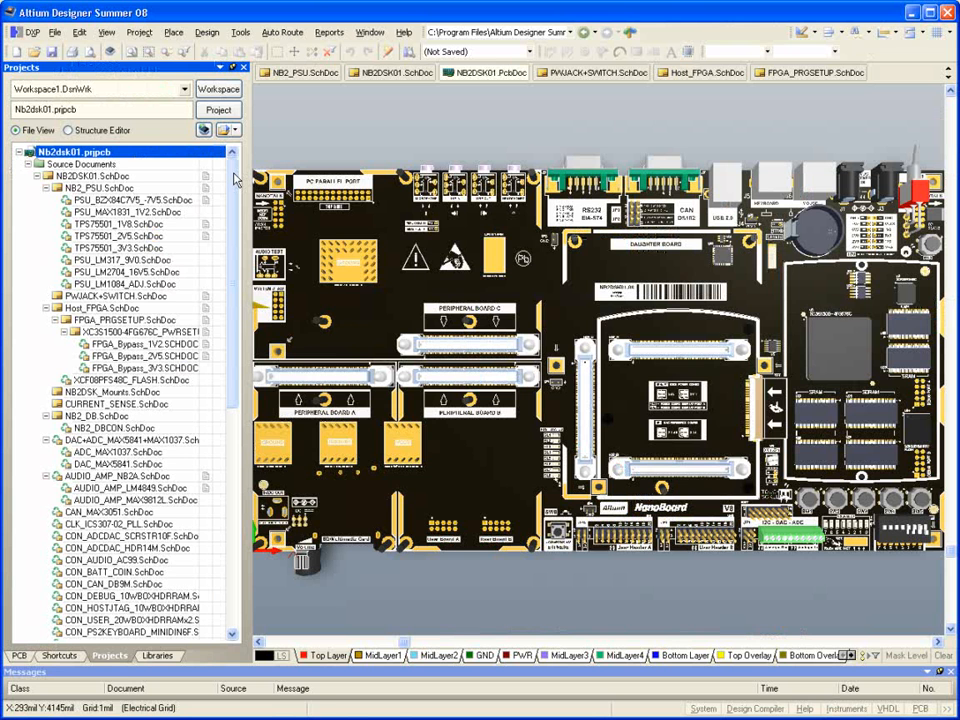
# Review the NB2DSK01, Host_FPGA and FPGA_PROGETUP schematic sheets before turning to PCB_Project1's Sheet1.
pyautogui.scroll(-3)
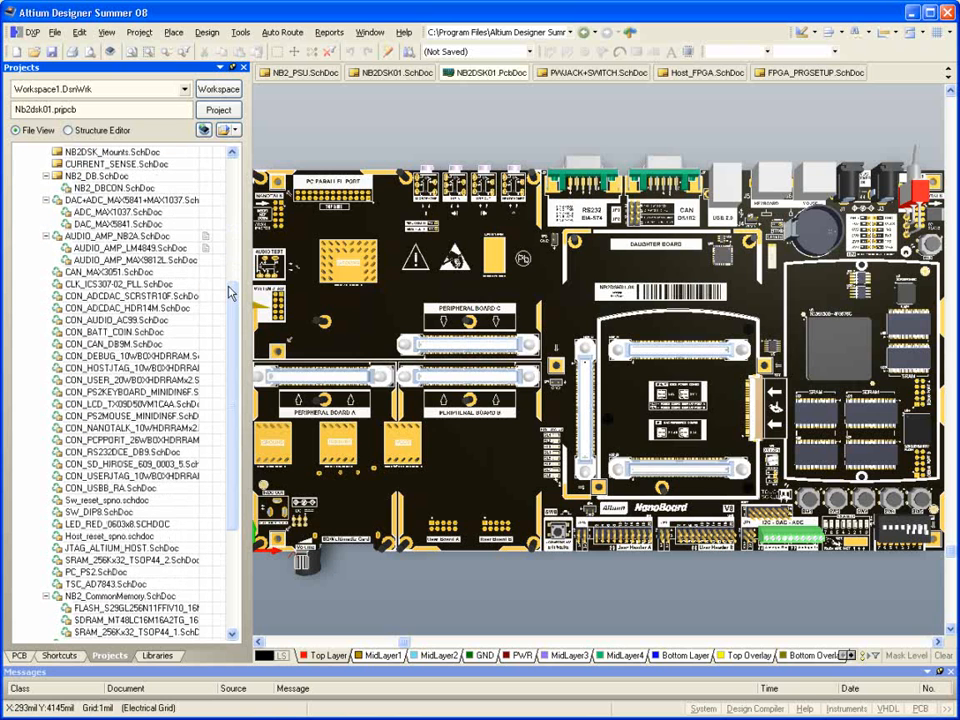
pyautogui.click(390, 72)
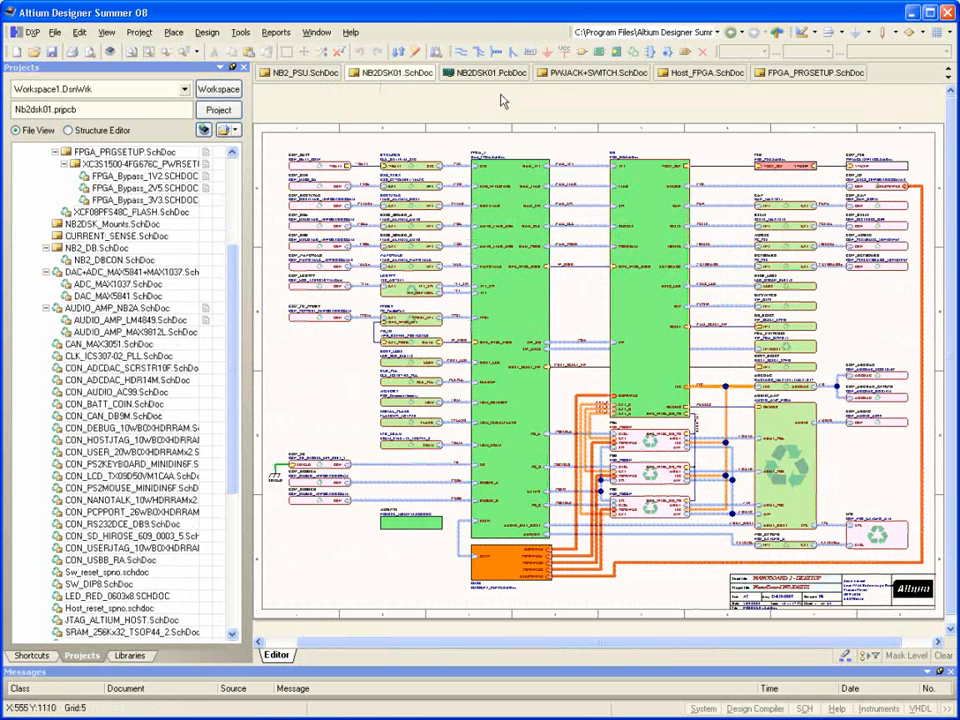
pyautogui.click(700, 72)
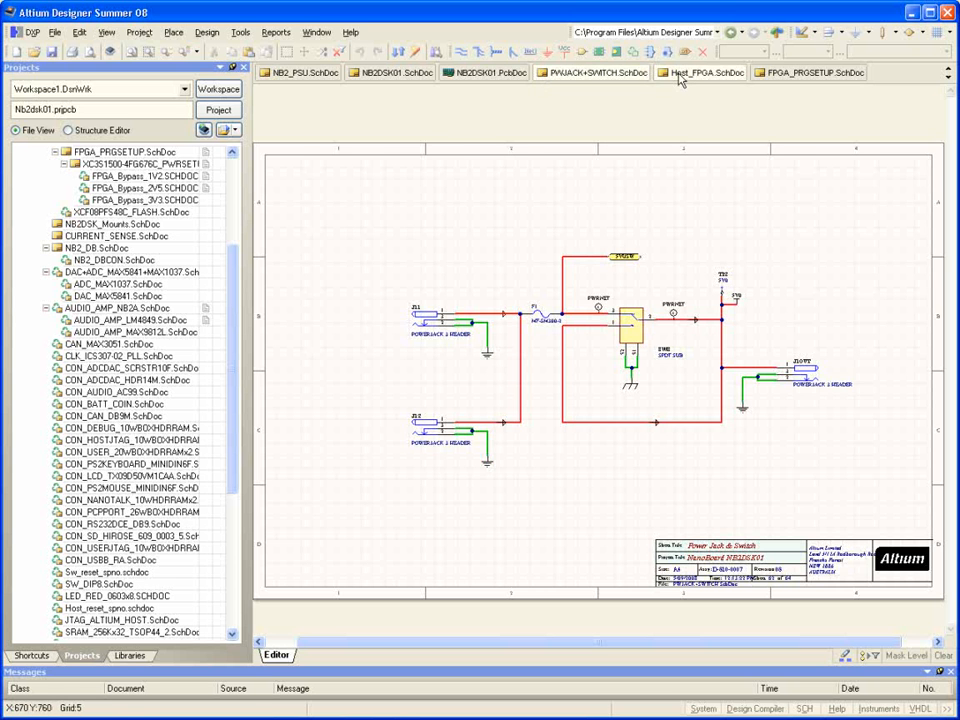
pyautogui.click(808, 72)
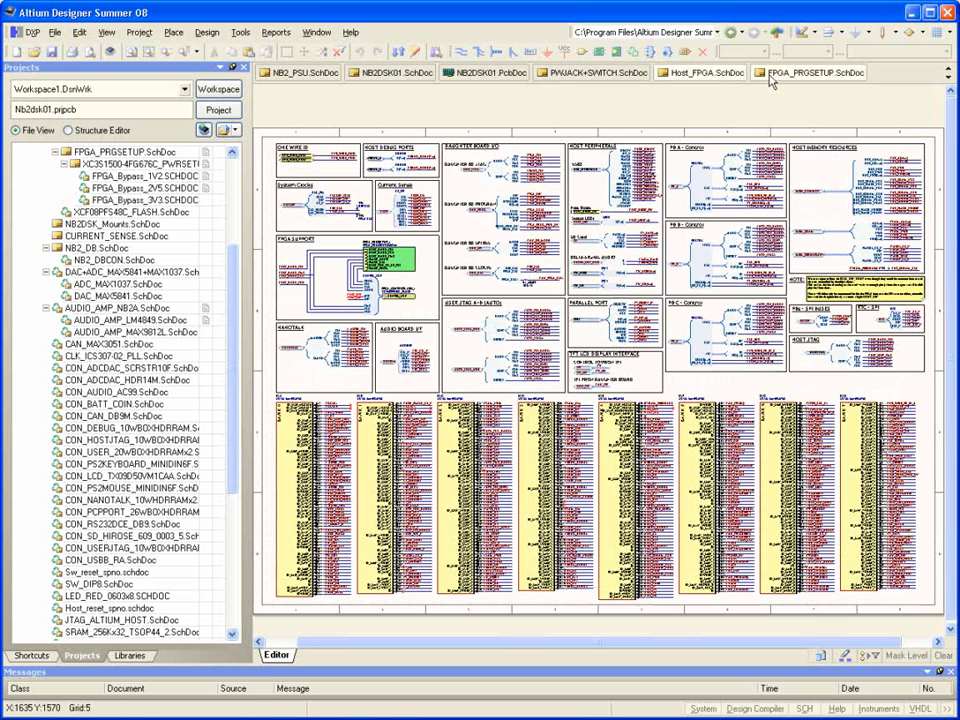
pyautogui.click(172, 32)
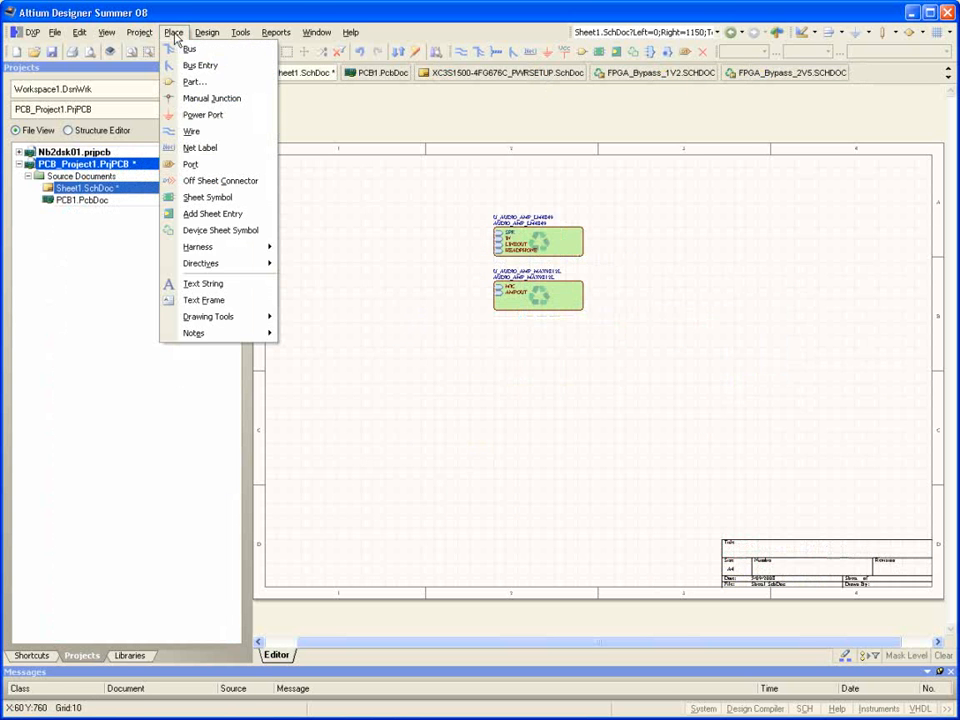
# Place the AUDIO_CODEC_CS4270 device sheet symbol on Sheet1.
pyautogui.click(220, 230)
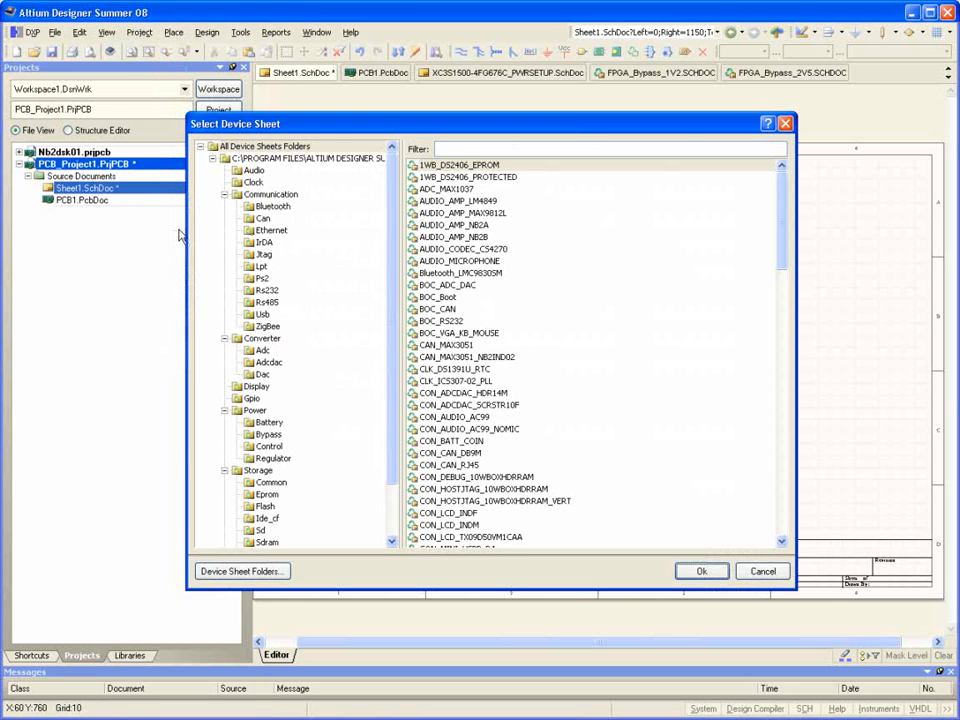
pyautogui.click(462, 248)
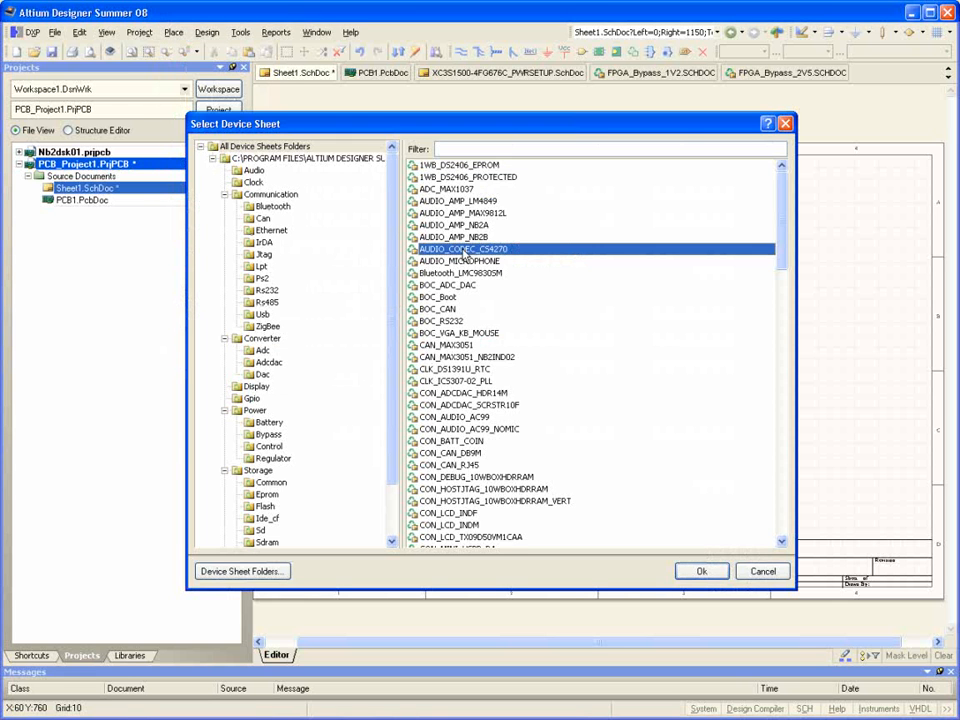
pyautogui.click(700, 572)
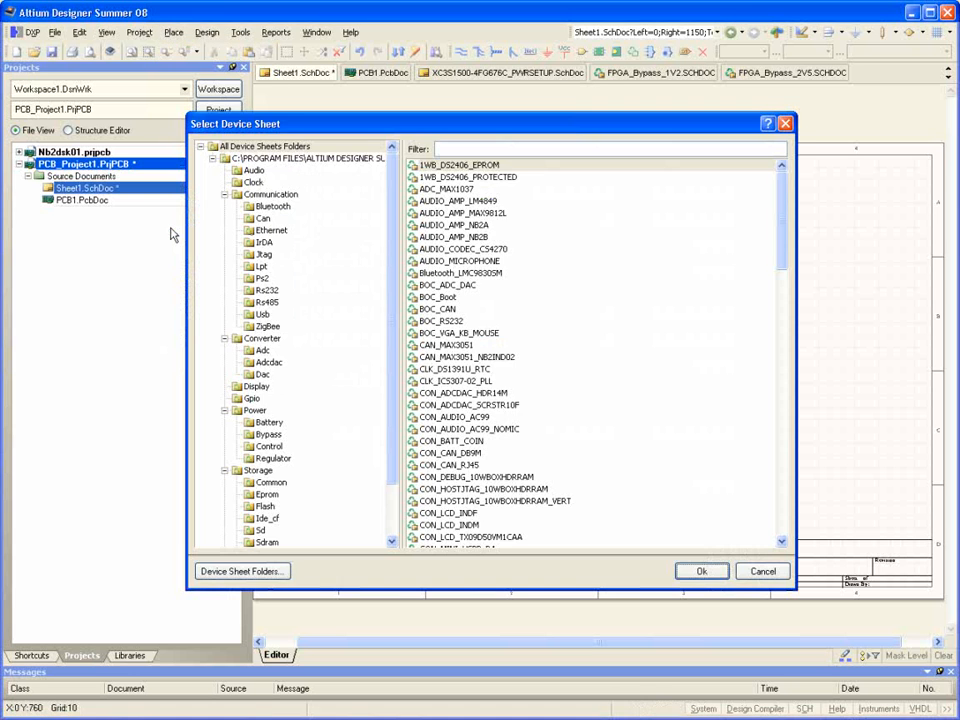
pyautogui.moveTo(280, 276)
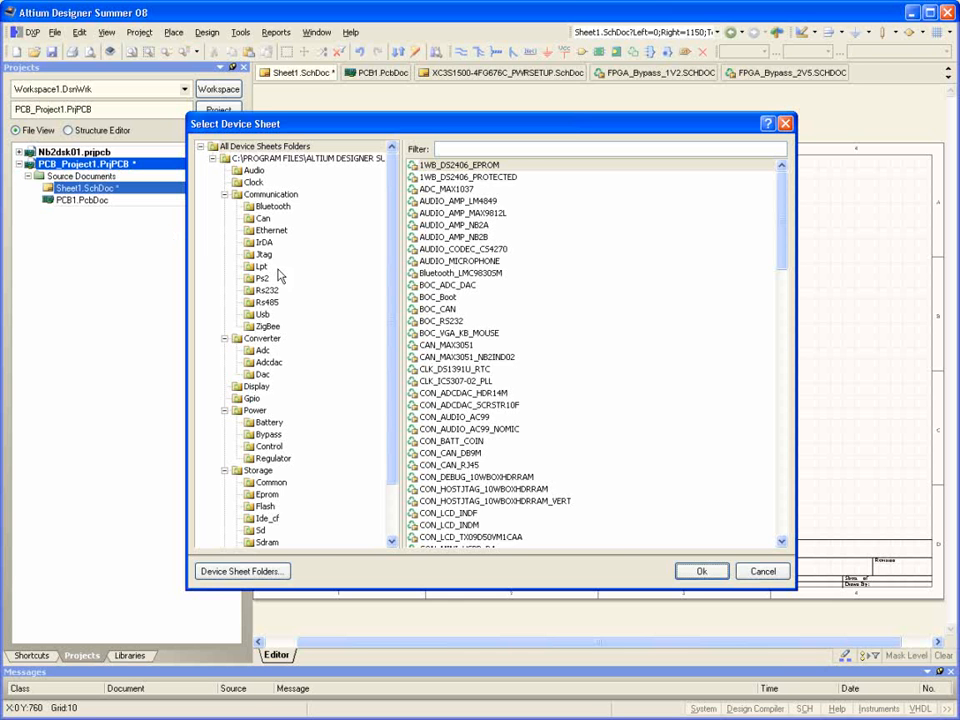
# Place the AUDIO_MICROPHONE device sheet symbol beneath it, giving four device sheets.
pyautogui.click(456, 260)
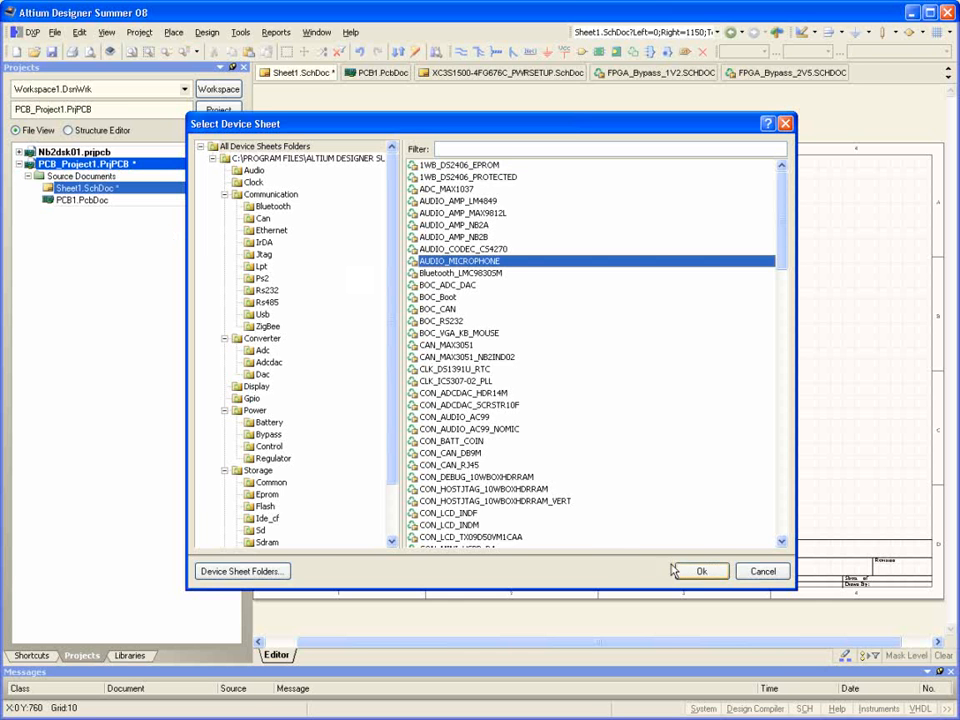
pyautogui.click(700, 572)
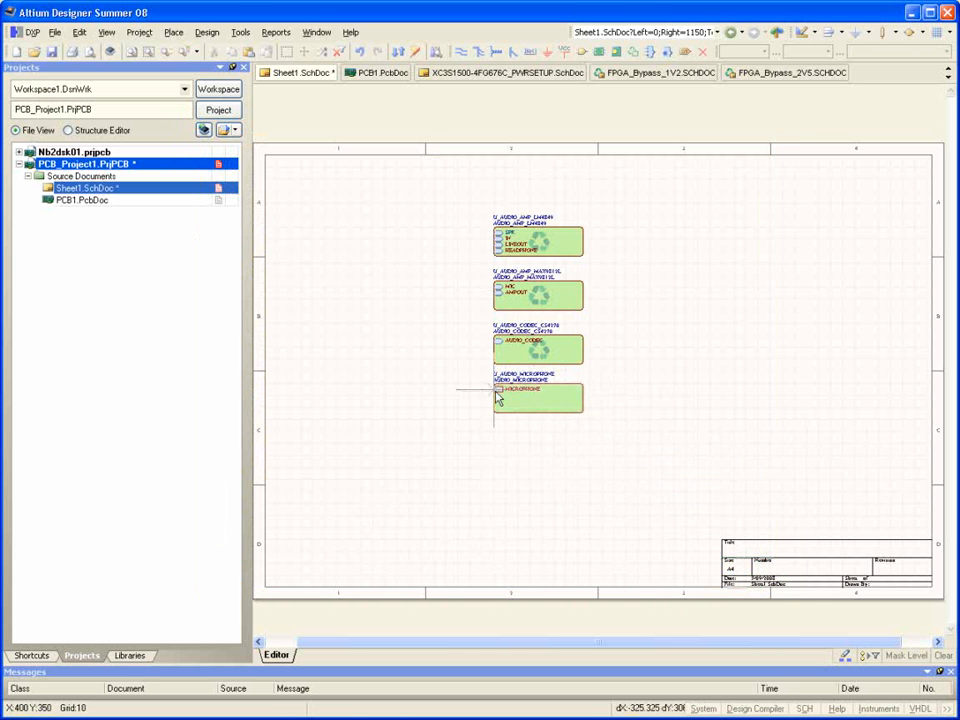
pyautogui.click(172, 32)
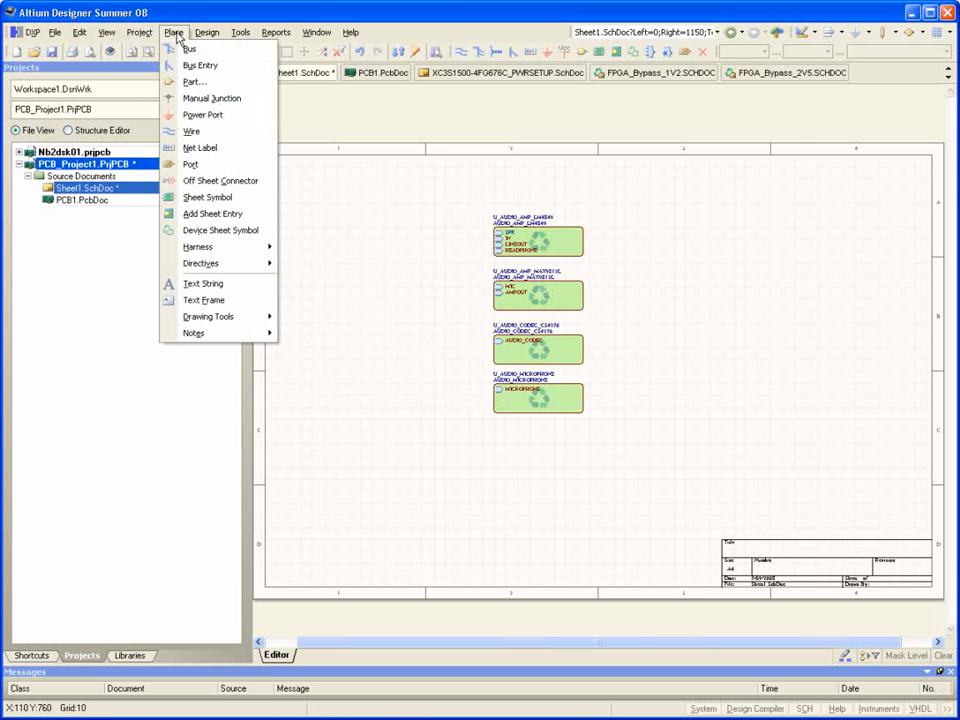